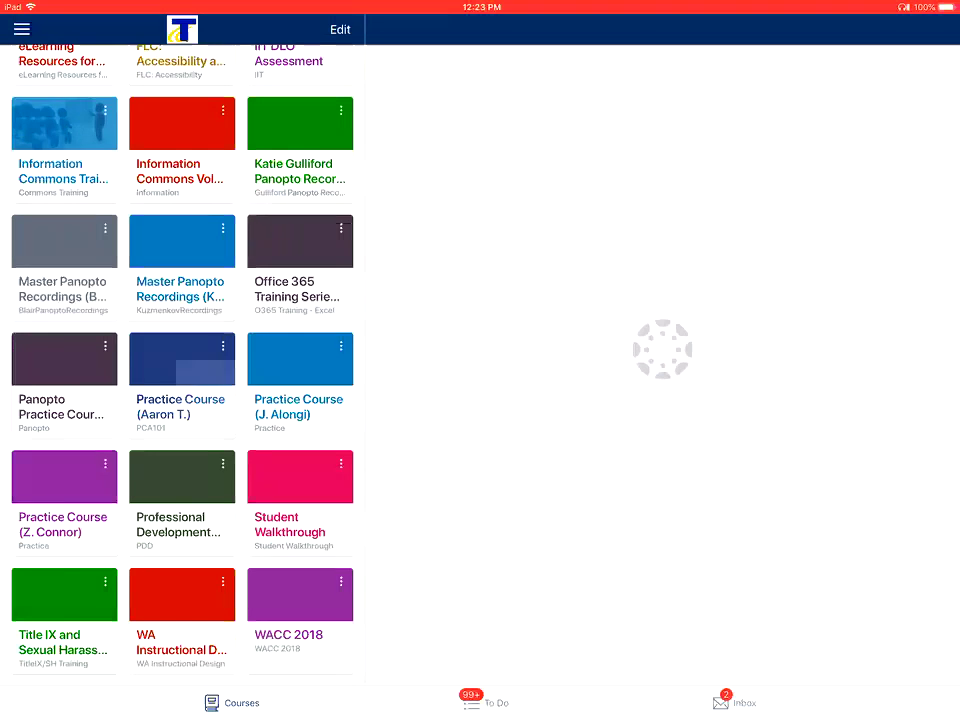
click(181, 359)
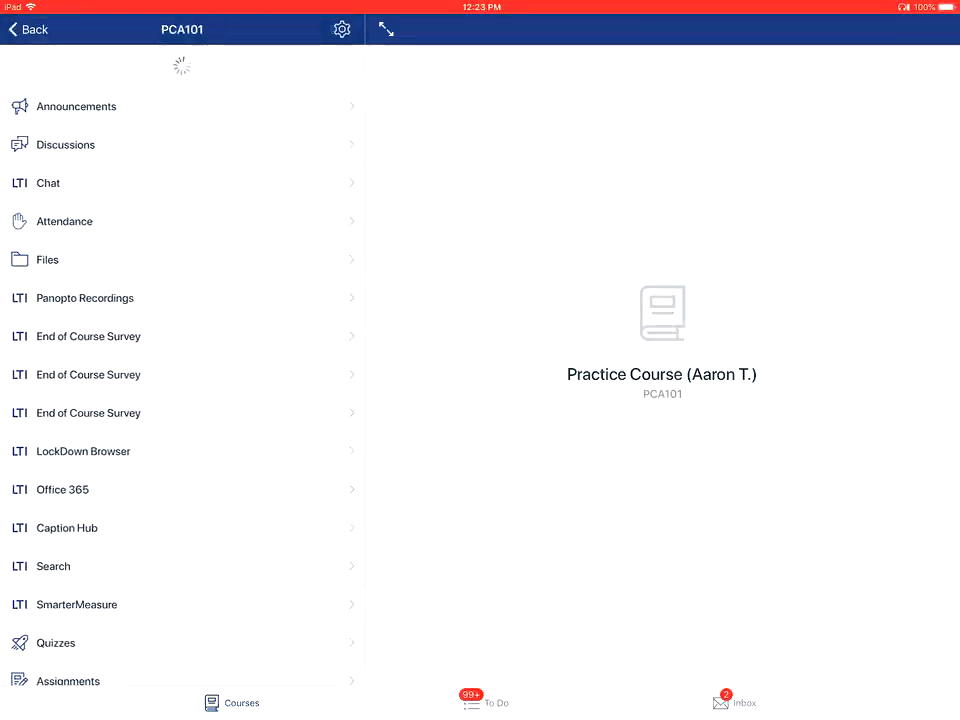
scroll(down, 3)
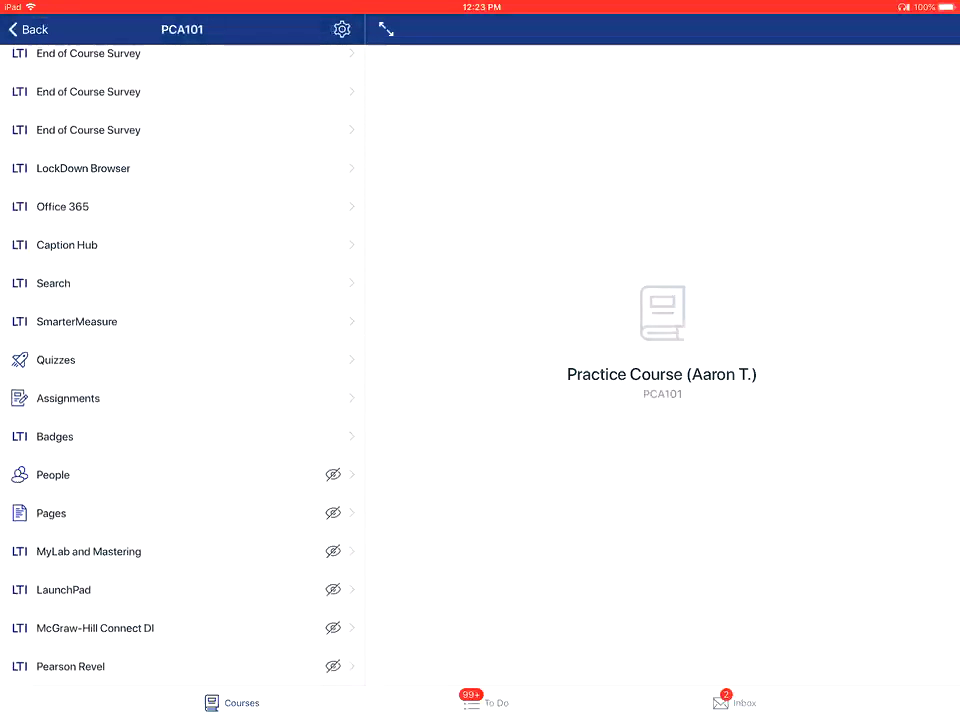
Step: Browse the course assignments and show the Research Paper due date, submission types and grading counts
click(68, 398)
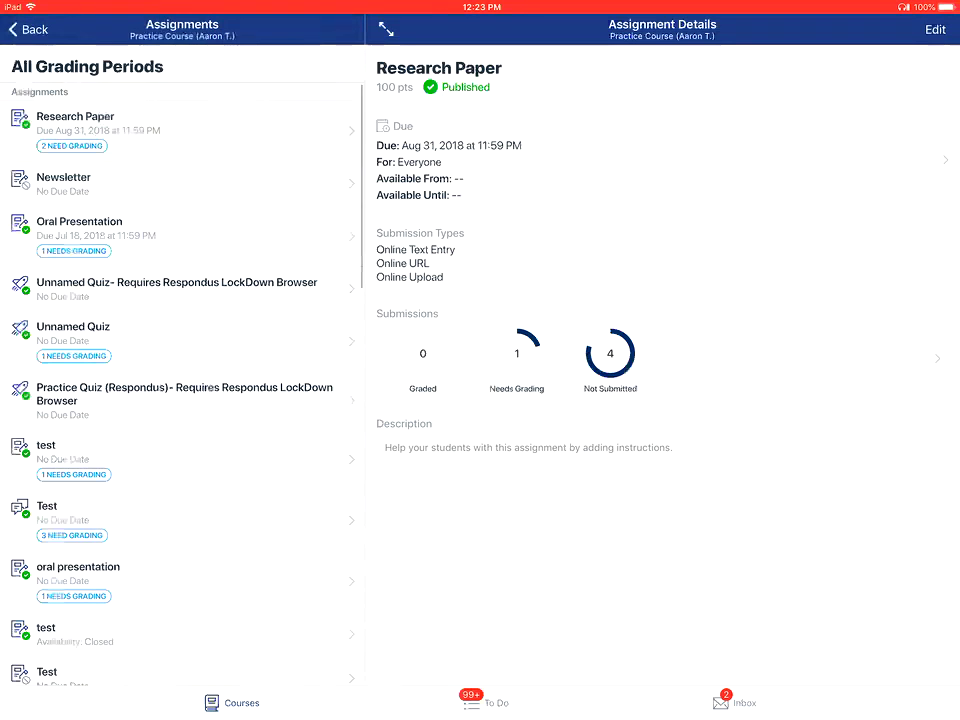
scroll(down, 3)
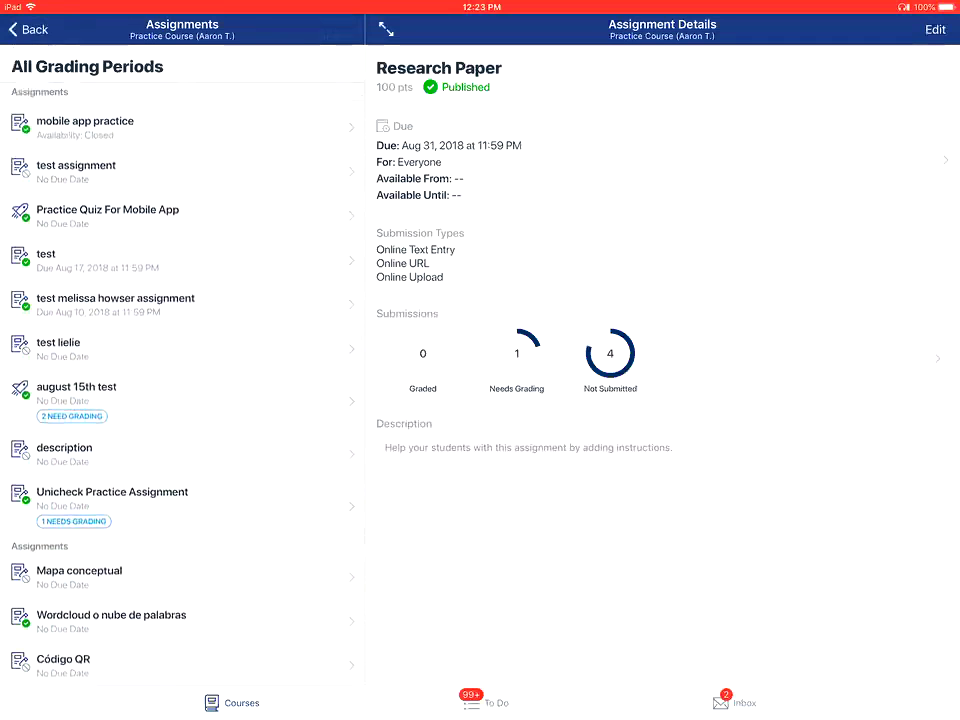
click(111, 498)
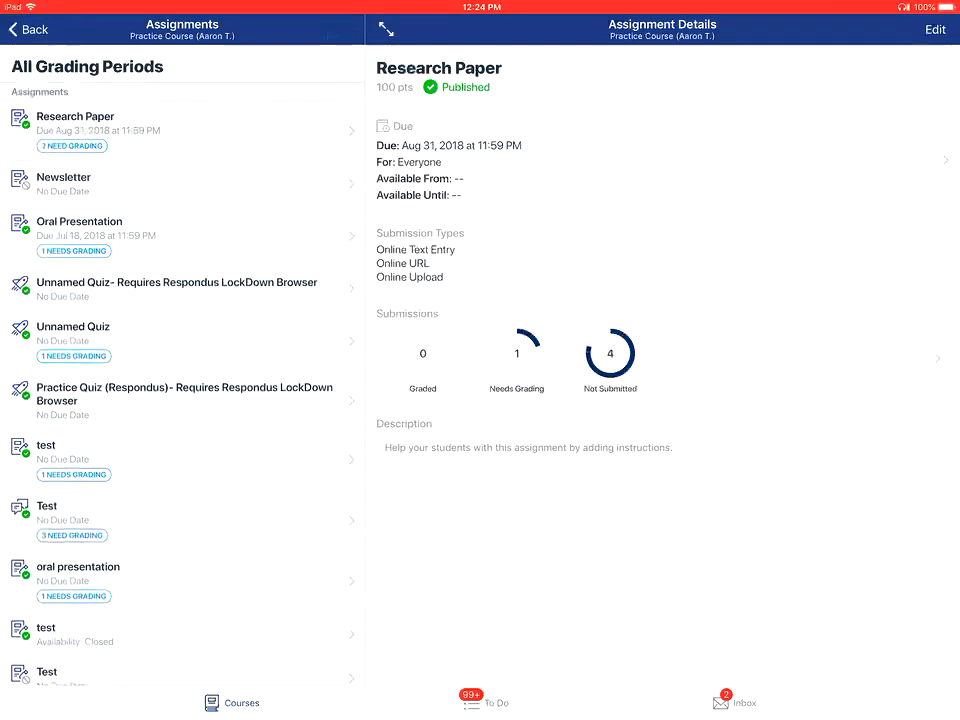
Step: List the Research Paper submissions needing grading and open the ungraded one in SpeedGrader
click(516, 360)
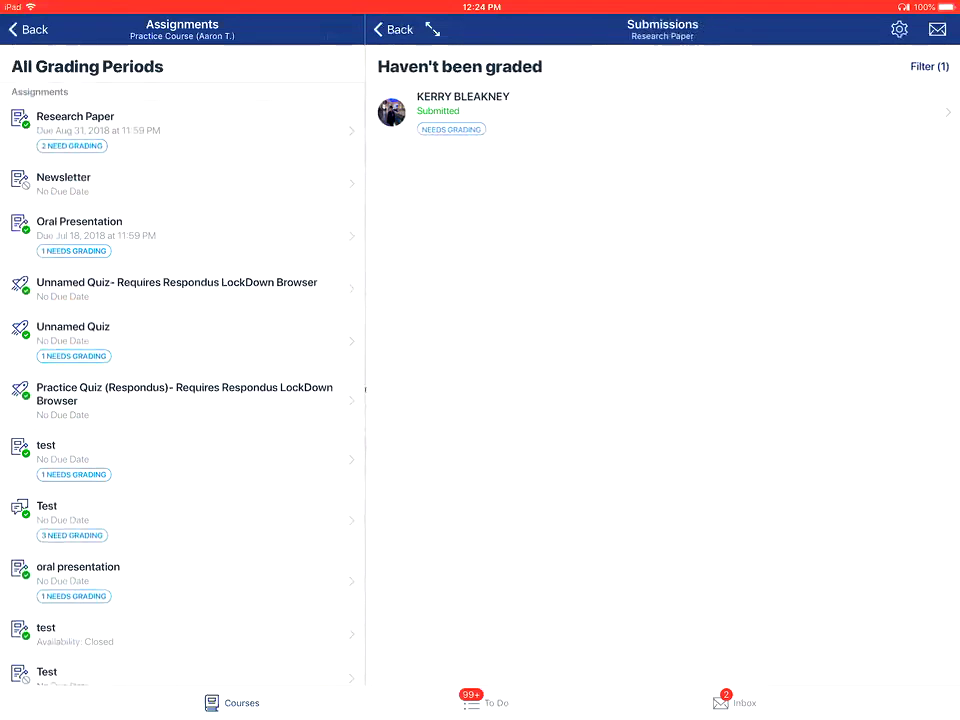
click(462, 110)
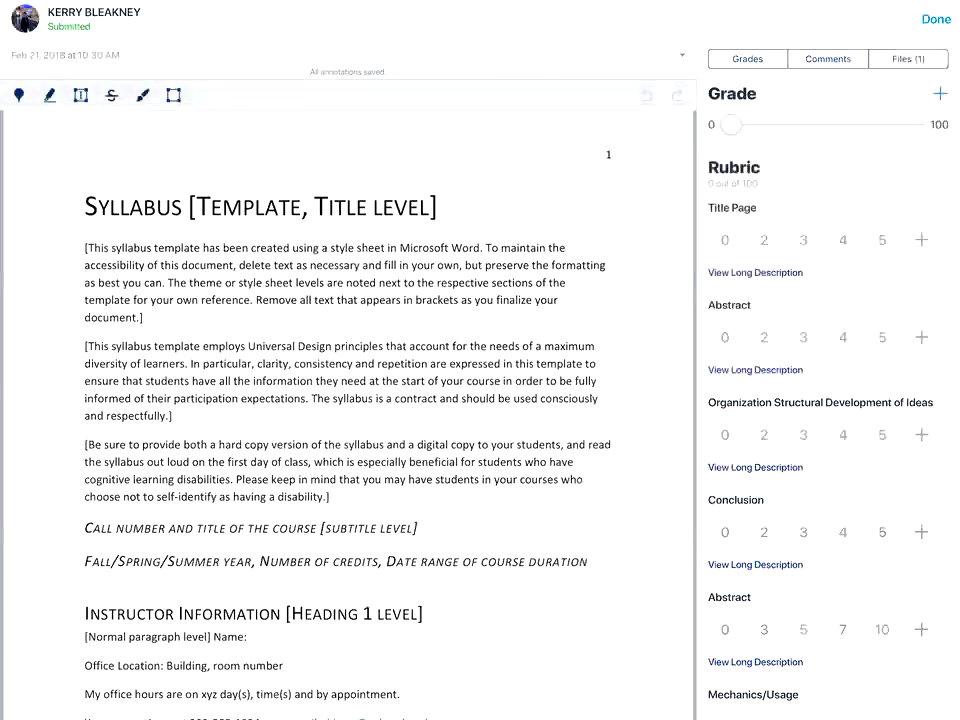
Step: Enter a custom grade of 100 for the Research Paper submission
click(747, 58)
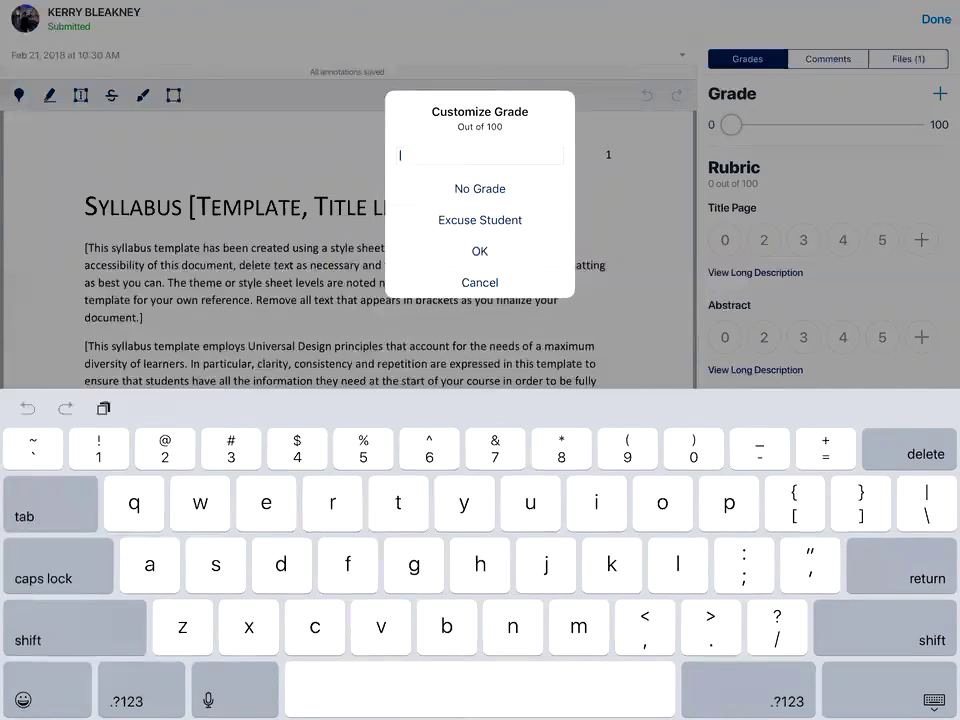
text(1)
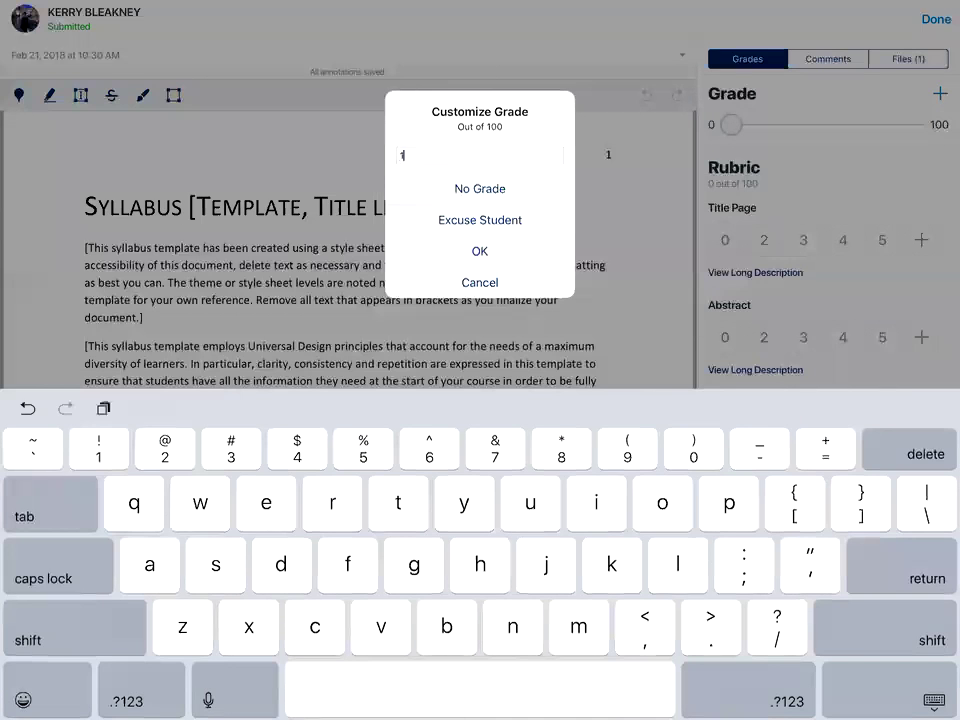
text(00)
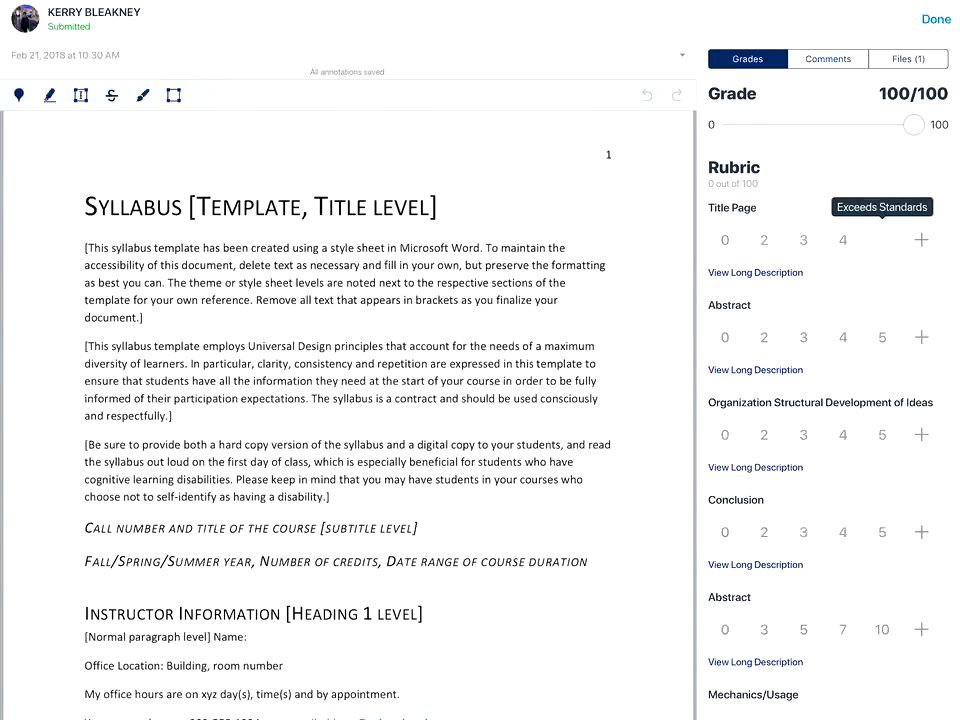
Step: Open the Title Page rubric criterion's long description, which reports none exists
click(882, 240)
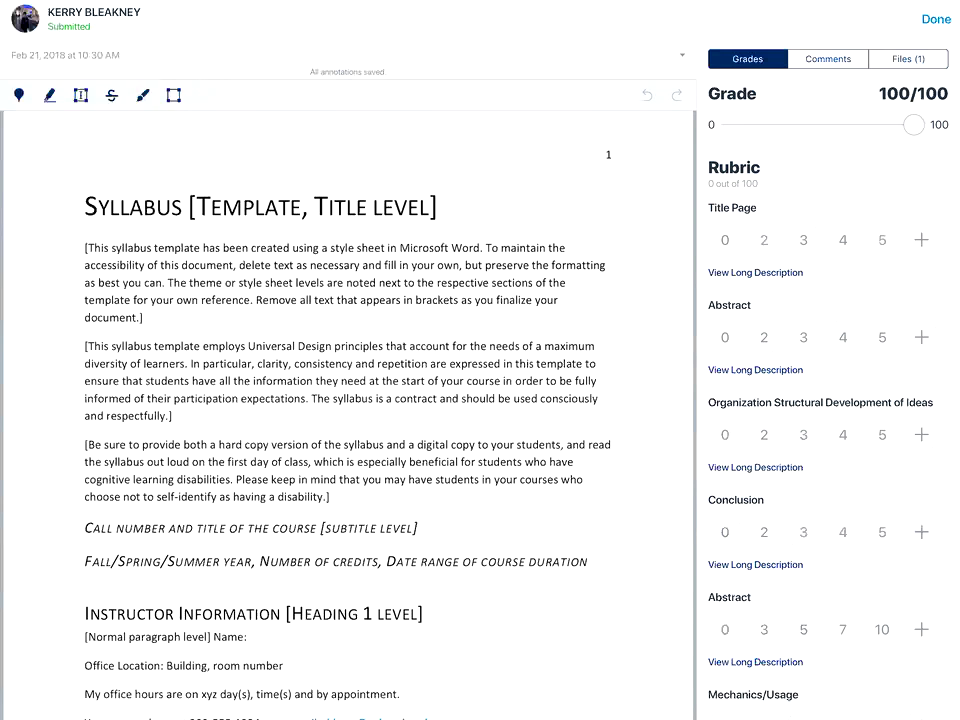
click(755, 272)
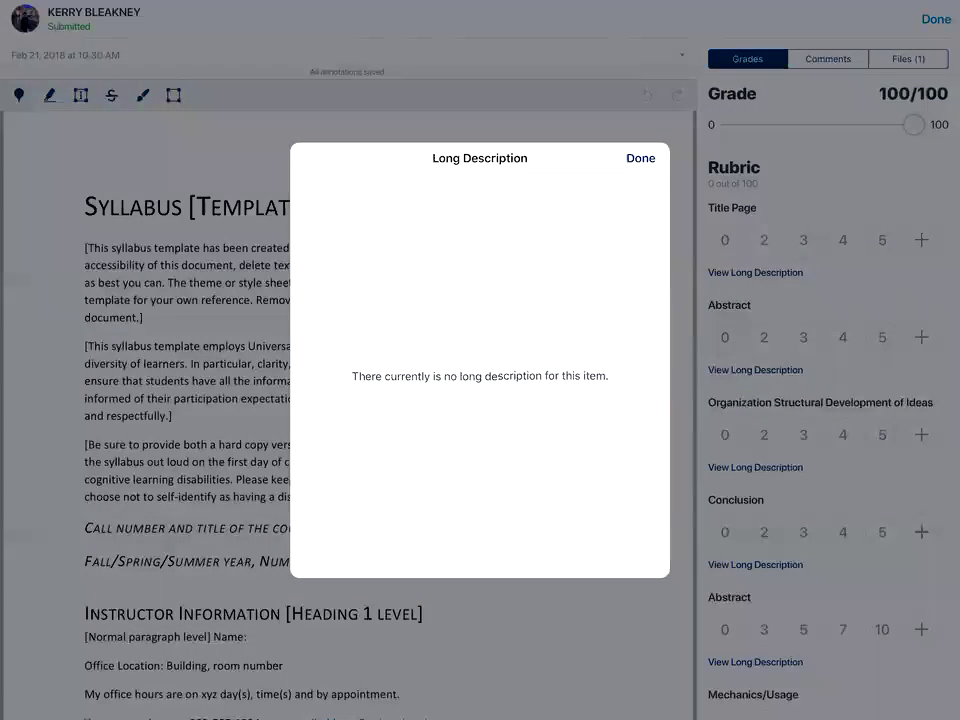
Step: Dismiss the empty description and score the Title Page rubric row 5
click(640, 158)
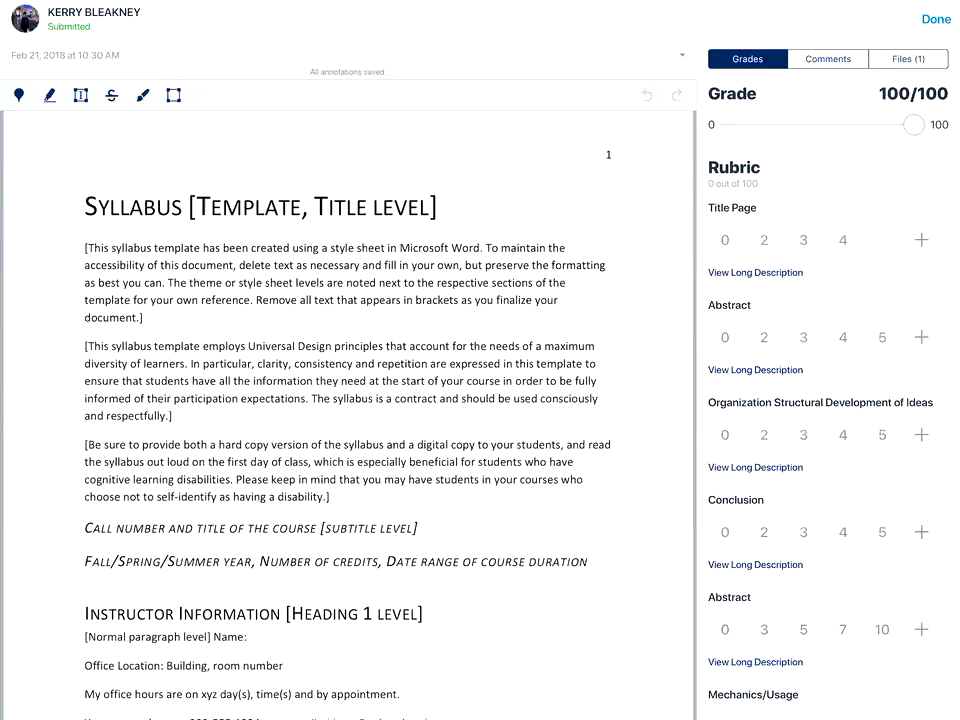
click(882, 240)
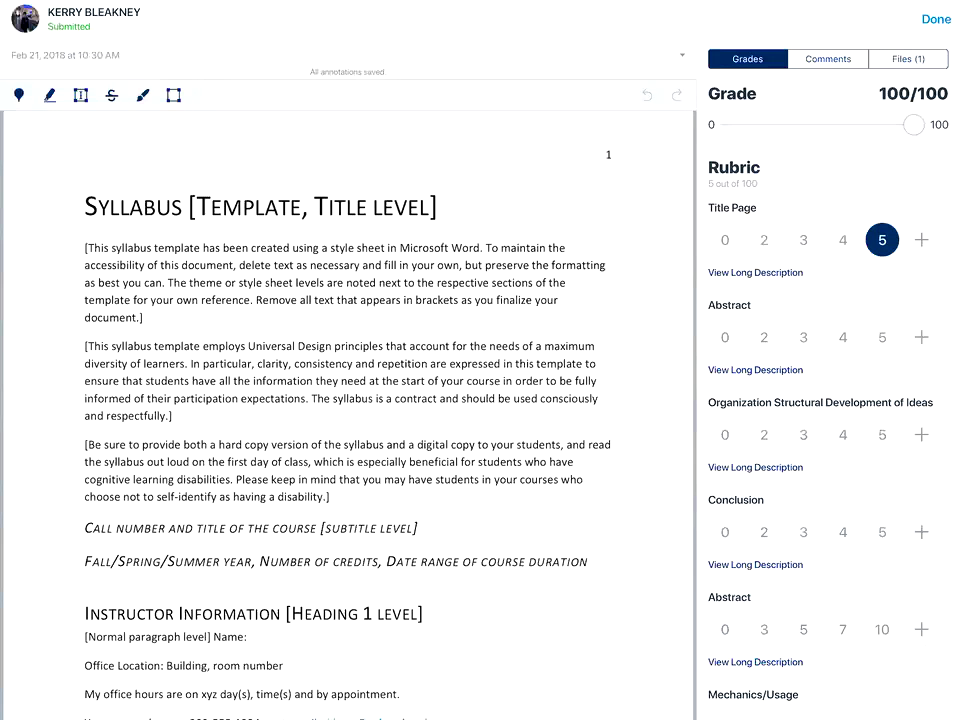